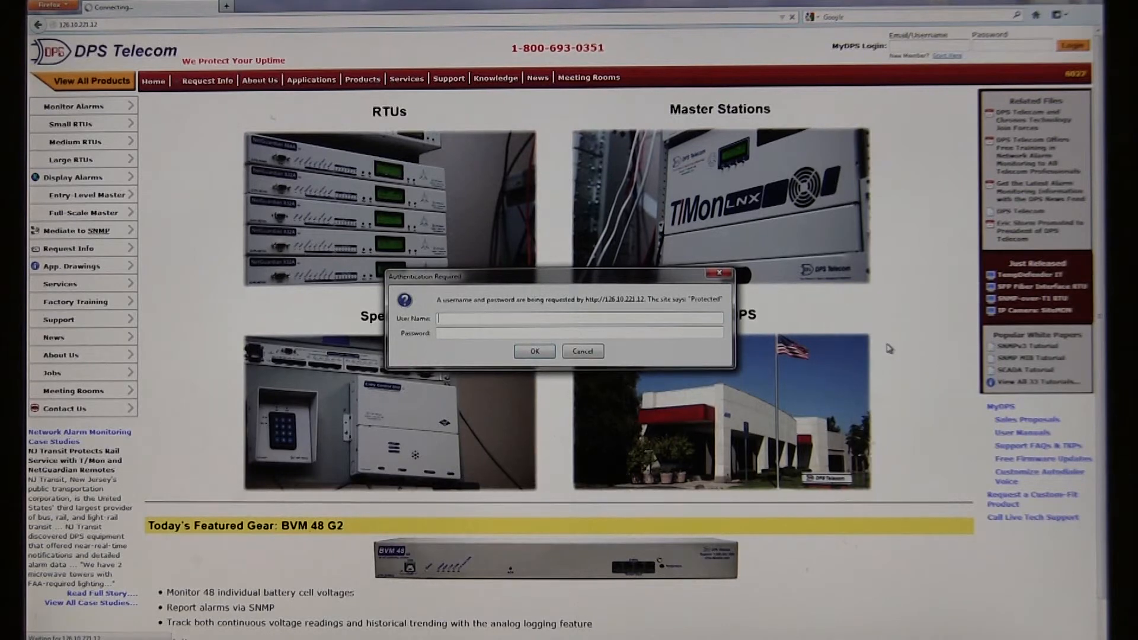
# - Log in to the TempDefender unit as 'admin' and reach the Welcome page
pyautogui.write('admin')
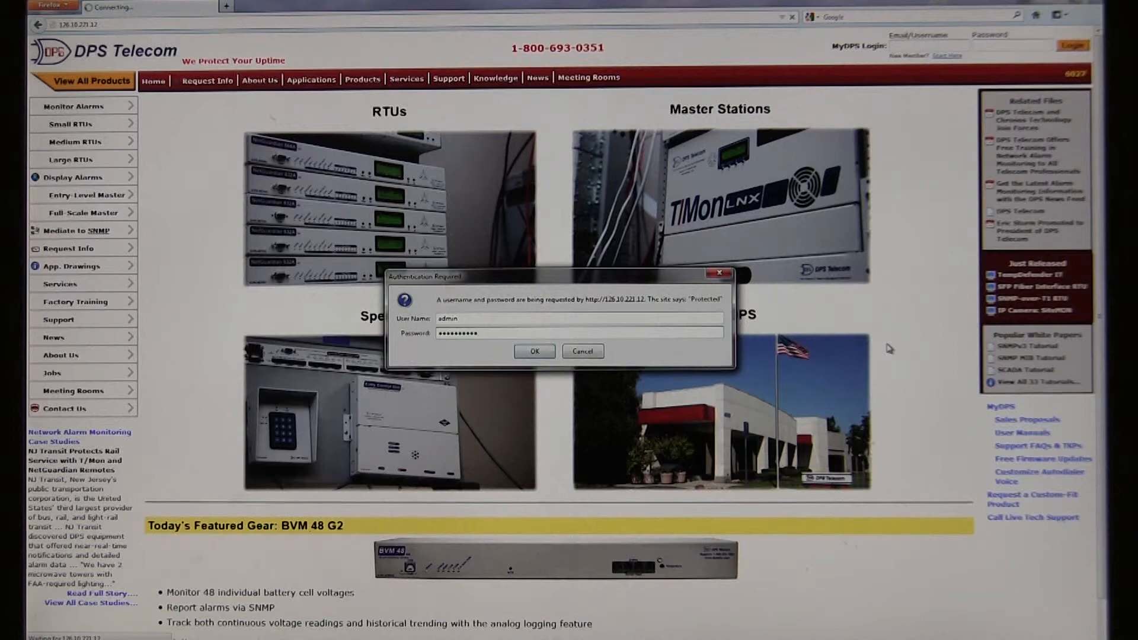
pyautogui.click(533, 351)
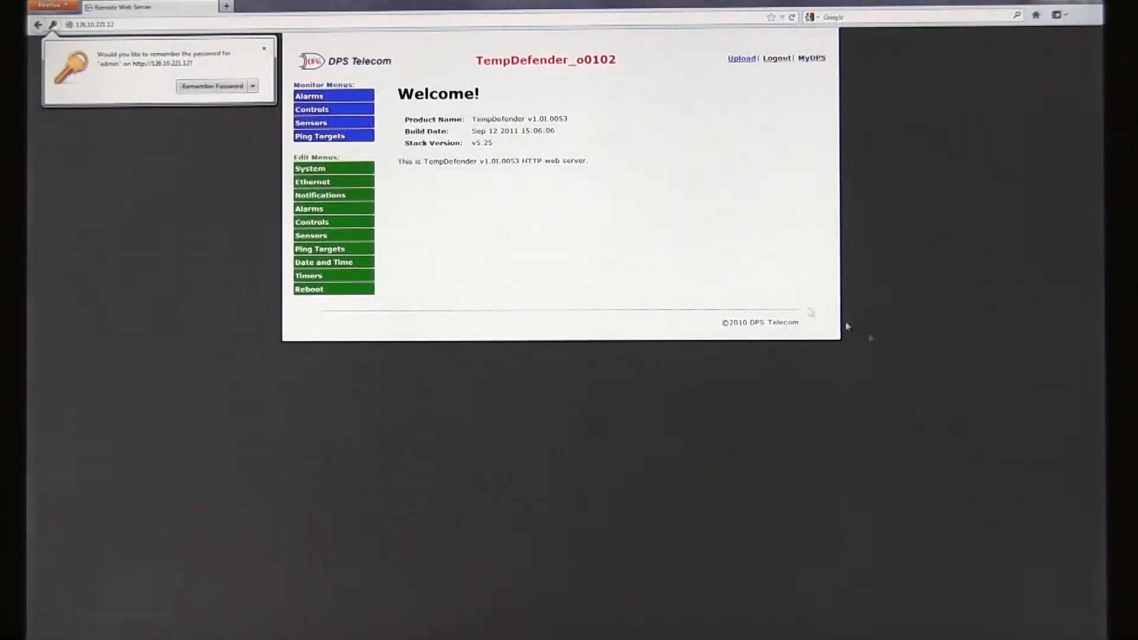
# - Dismiss Firefox's remember-password popup and go to the System Settings edit page
pyautogui.click(263, 47)
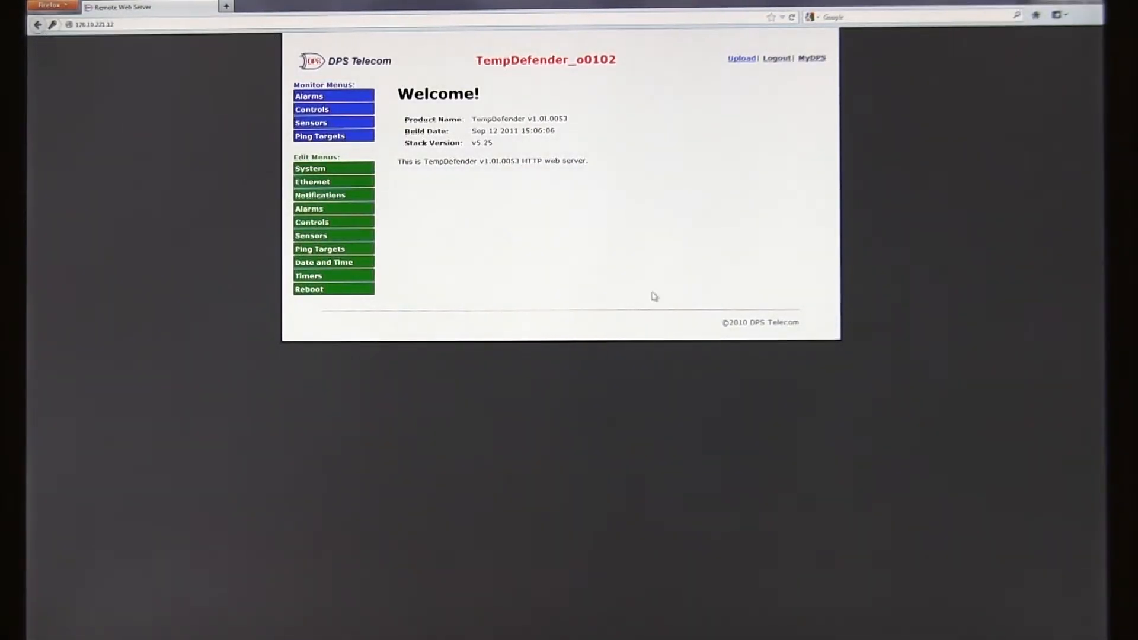
pyautogui.moveTo(377, 144)
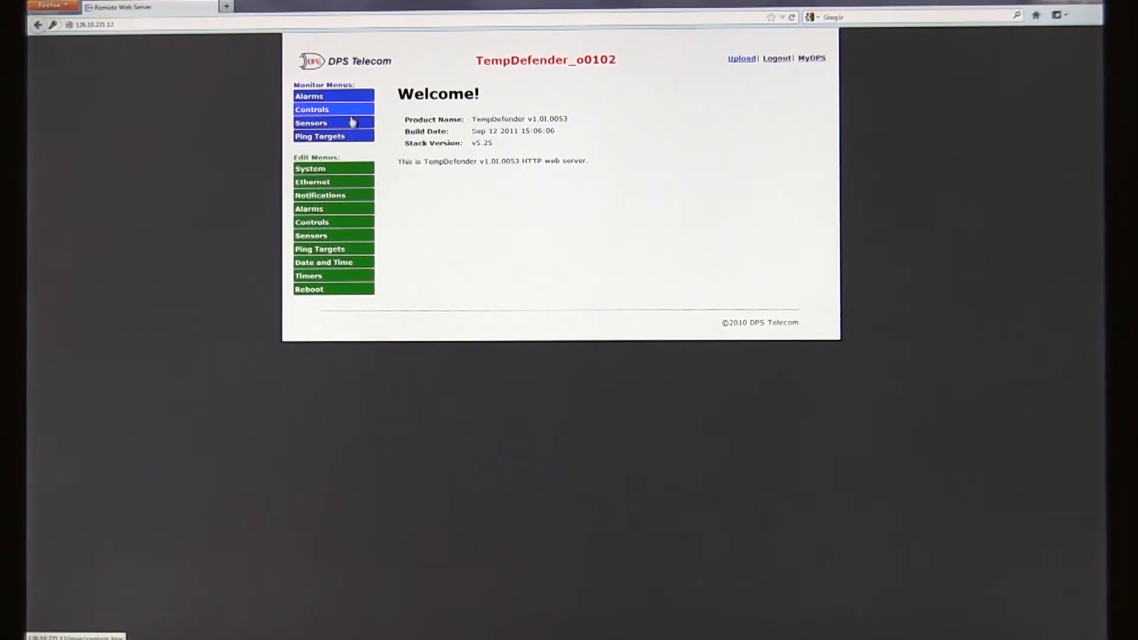
pyautogui.click(310, 168)
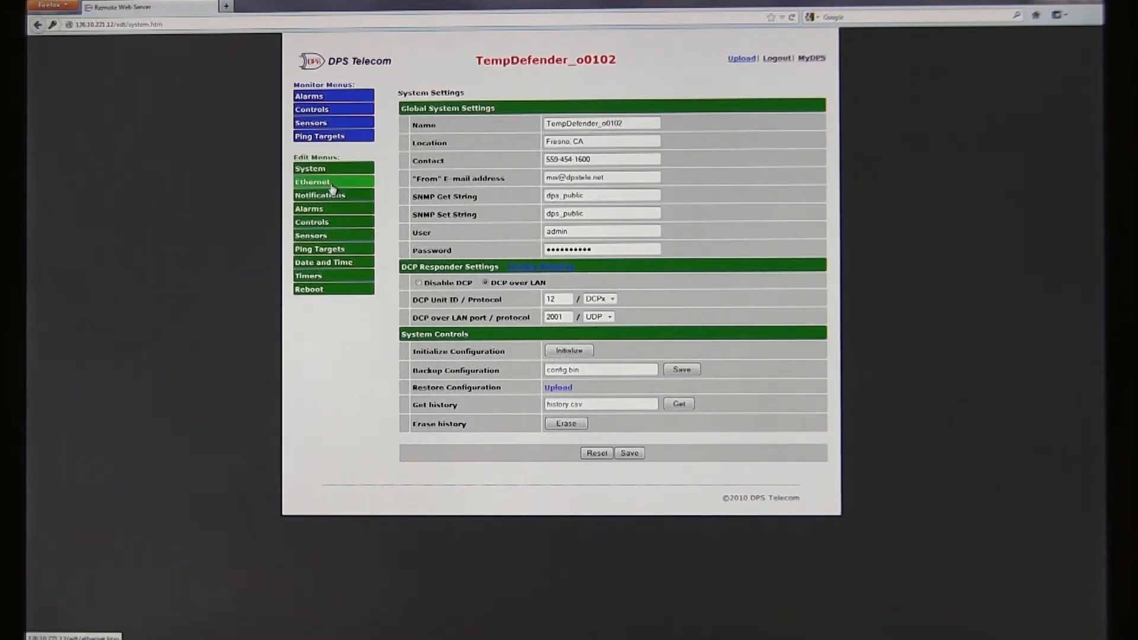
# - Browse the Ethernet and Notifications edit pages, ending on the base alarm descriptions list
pyautogui.click(312, 182)
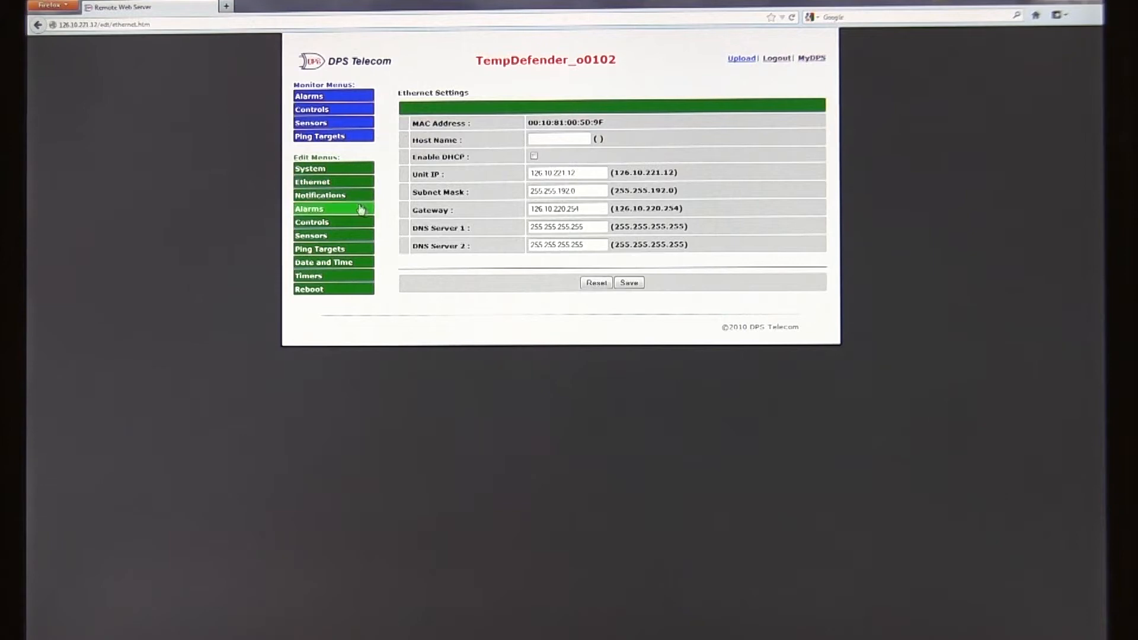
pyautogui.click(320, 194)
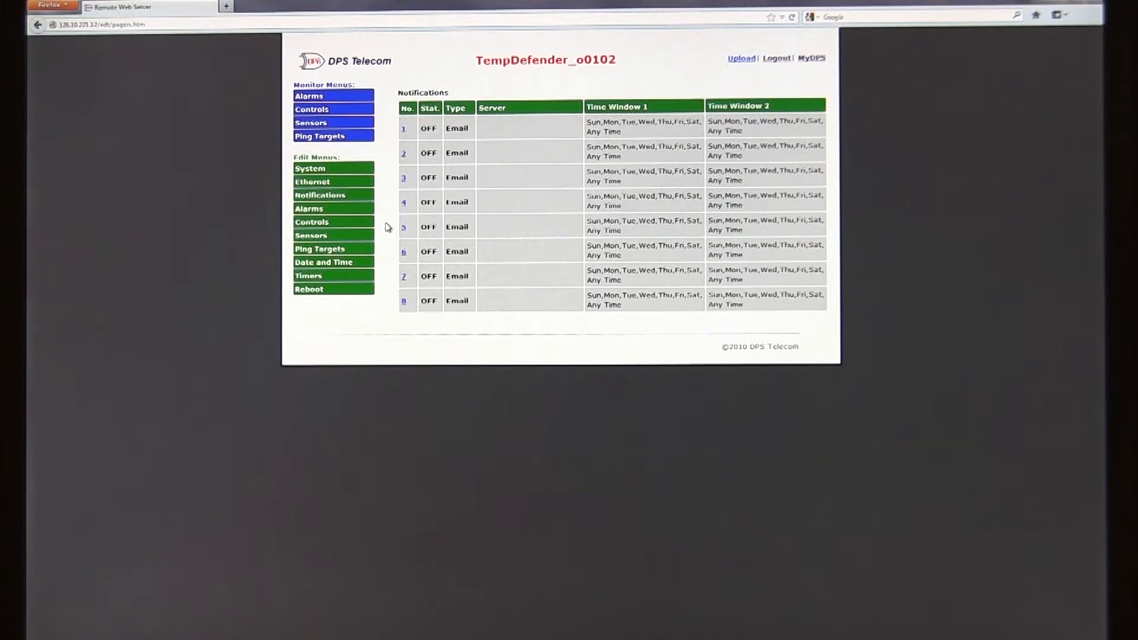
pyautogui.click(309, 208)
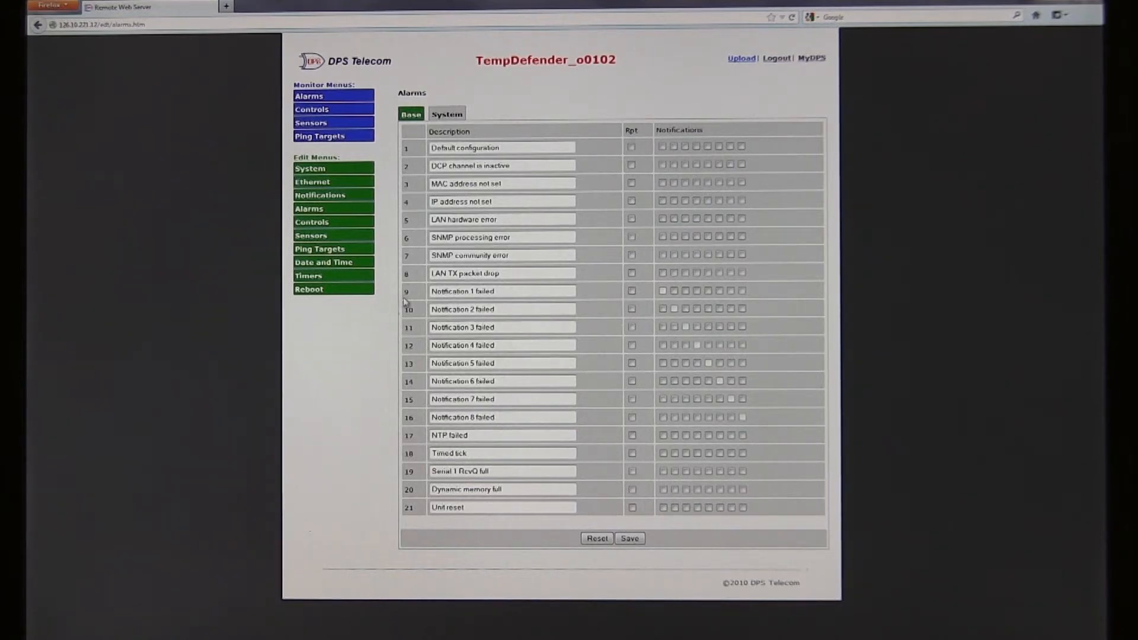
# - View the monitor Alarms page with all 21 base alarms showing Clear
pyautogui.click(308, 95)
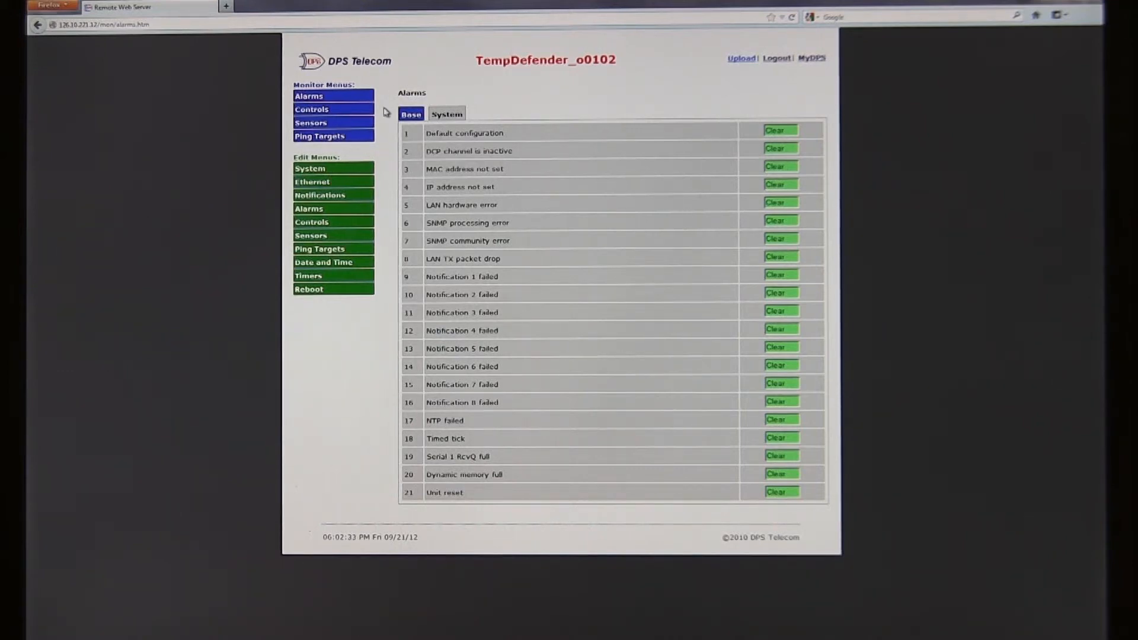
# - Check the released control relay, then view live sensor readings 65.1 F and 68.7 F
pyautogui.click(333, 109)
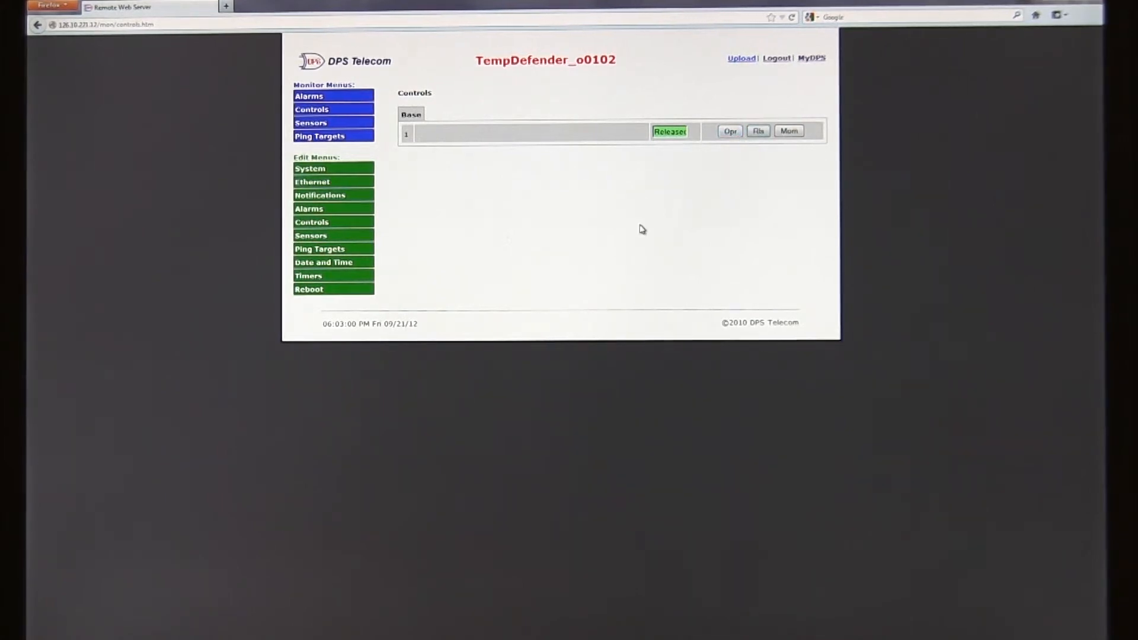
pyautogui.moveTo(587, 218)
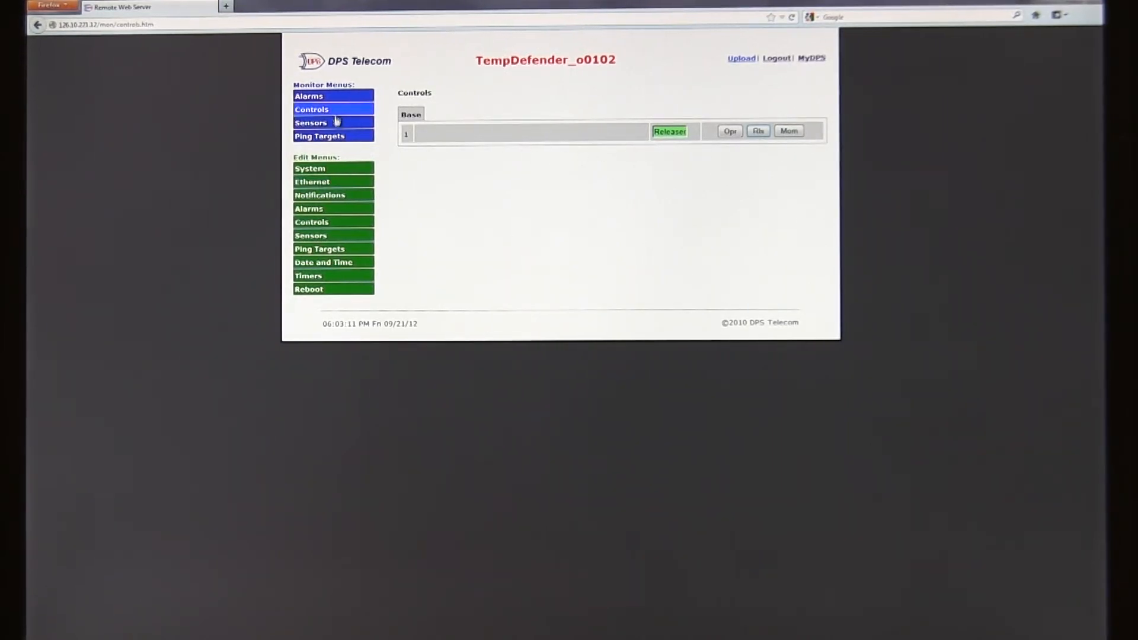
pyautogui.click(311, 122)
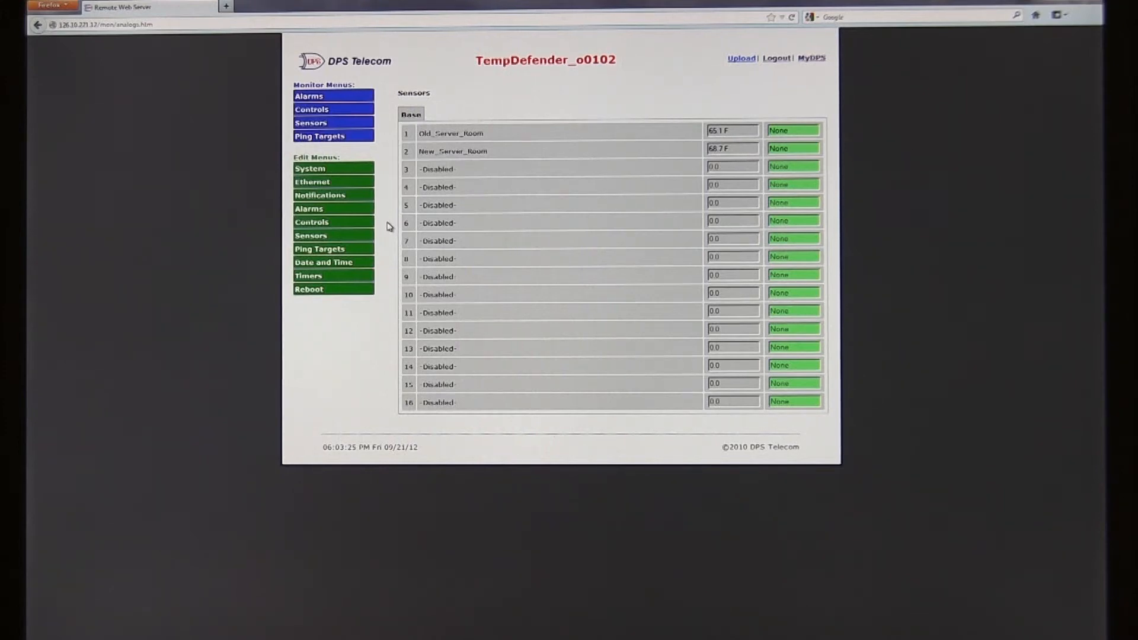
# - Go to sensor editing and expand Old_Server_Room details with thresholds 60, 64, 74, 78
pyautogui.click(311, 234)
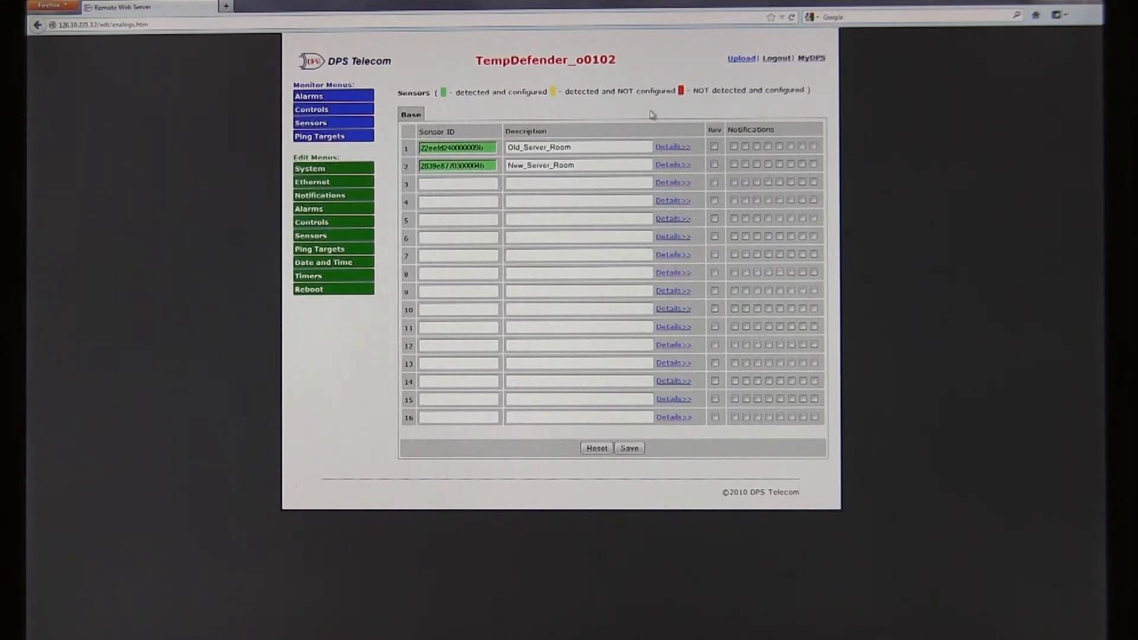
pyautogui.click(672, 147)
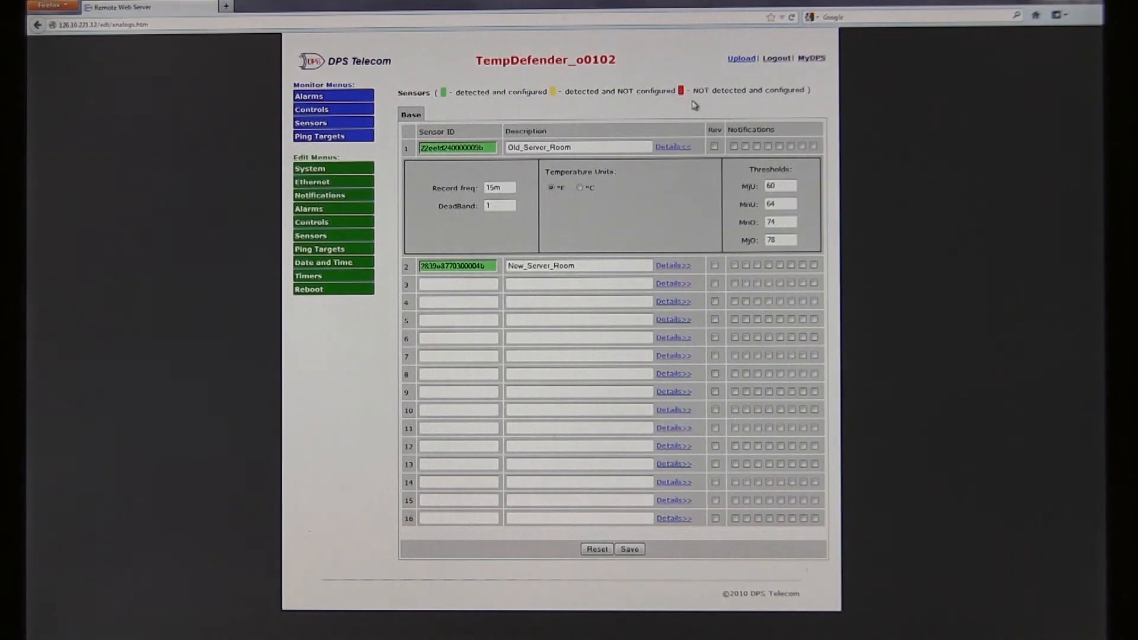